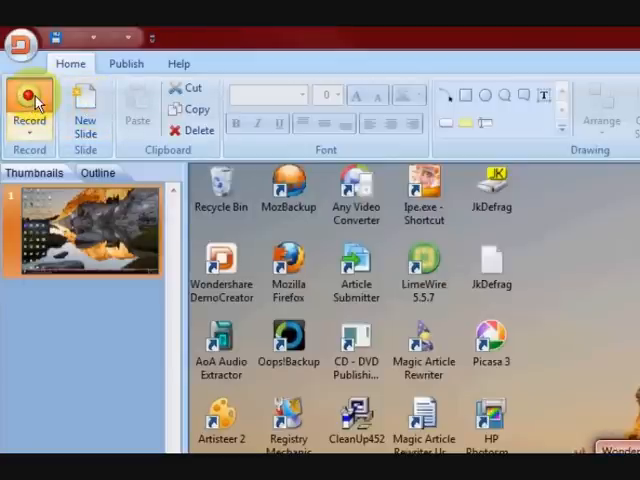
Start a new recording without saving, choosing Full Screen capture and Full Motion mode.
left_click(29, 110)
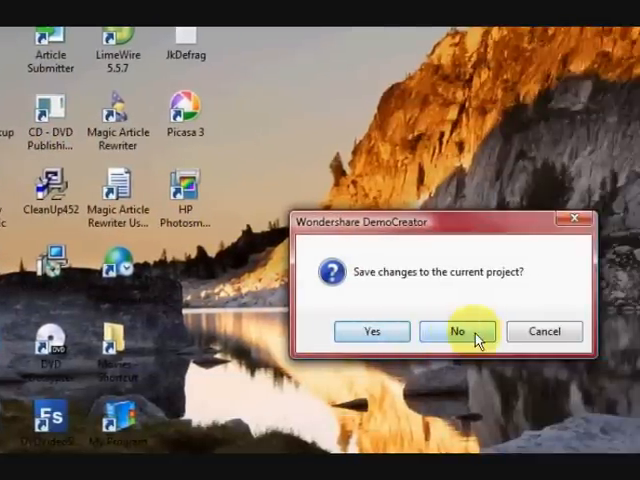
left_click(458, 331)
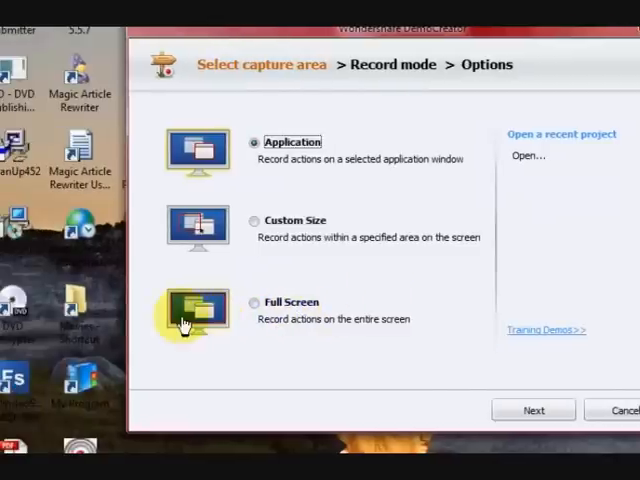
left_click(255, 302)
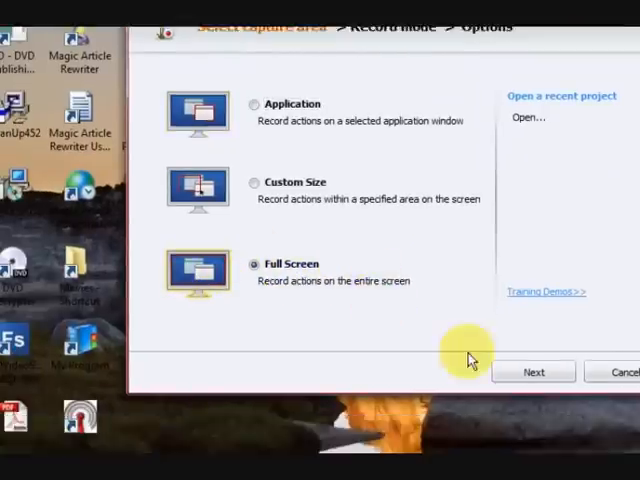
left_click(533, 371)
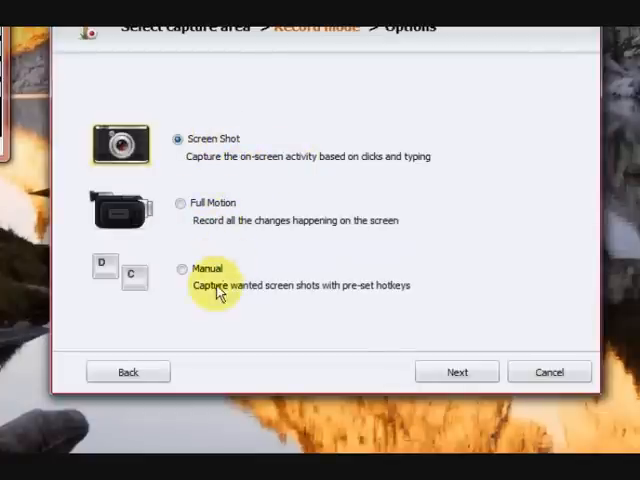
left_click(181, 202)
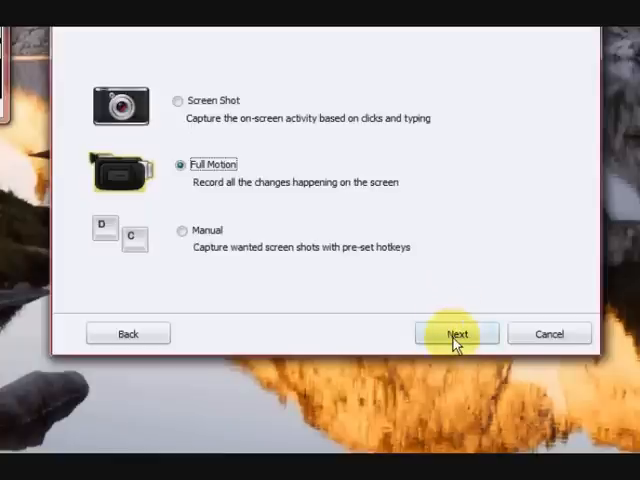
left_click(457, 333)
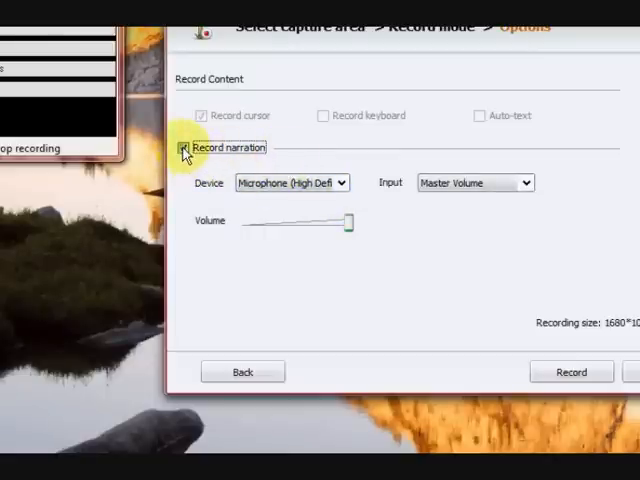
Toggle the Record narration option for the microphone.
left_click(184, 147)
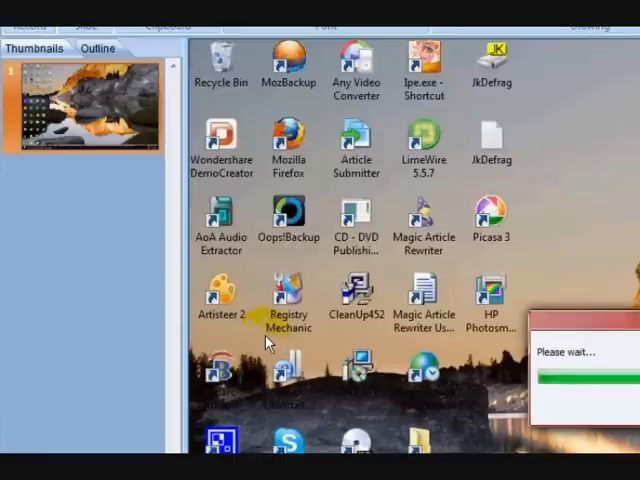
mouse_move(289, 140)
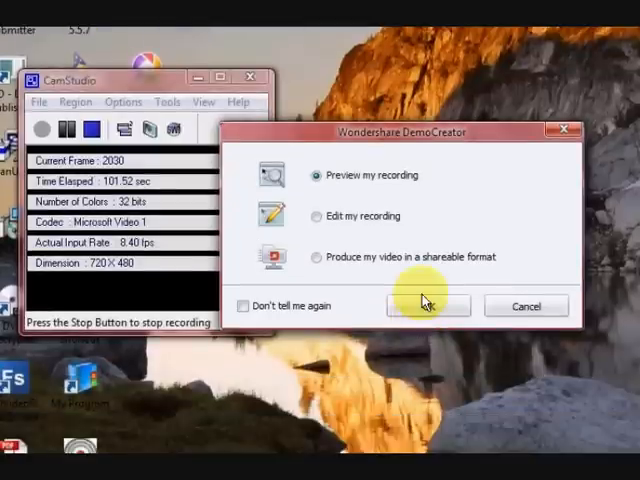
Confirm the post-recording dialog with OK to return to the editor.
left_click(427, 306)
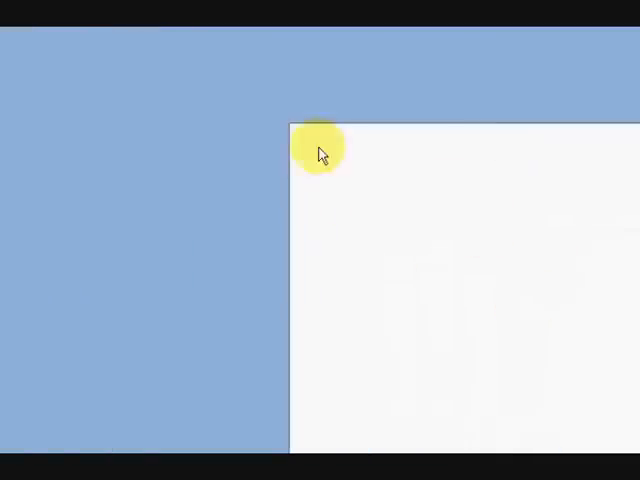
Import the cat-page image file onto the slide.
left_click(437, 105)
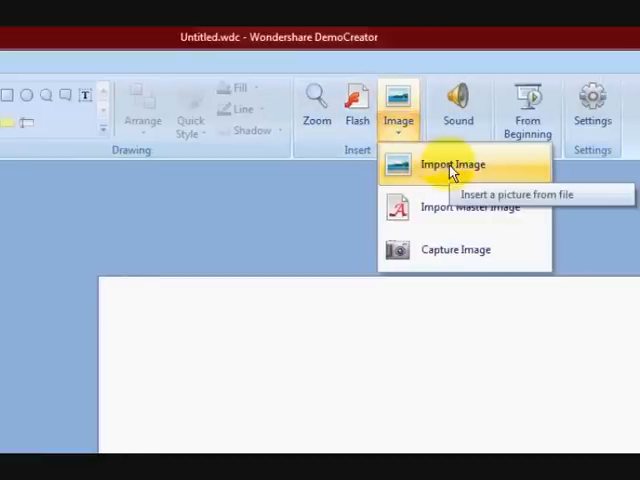
mouse_move(462, 207)
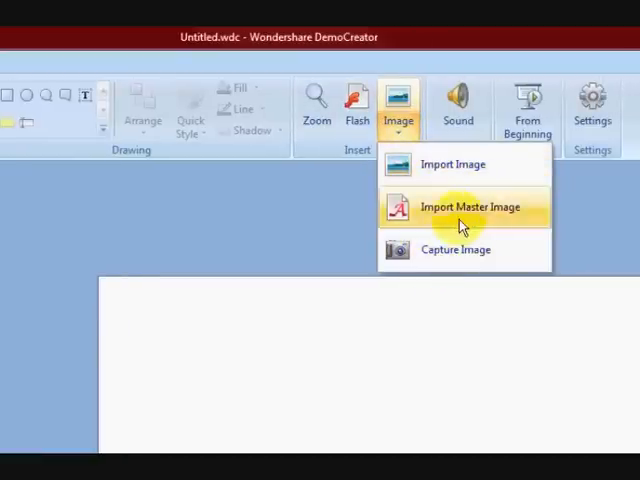
left_click(470, 207)
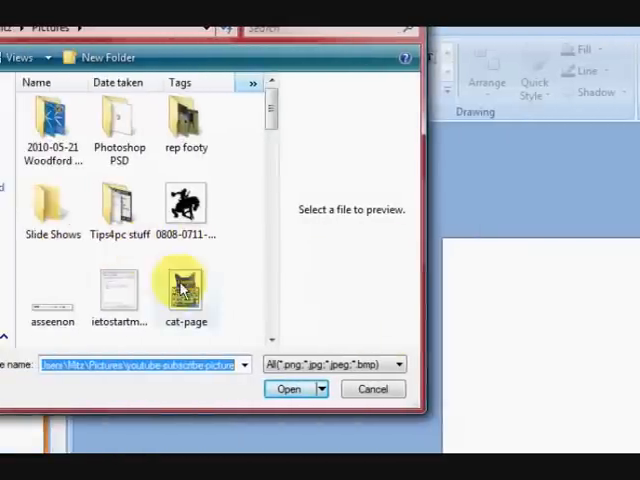
left_click(289, 389)
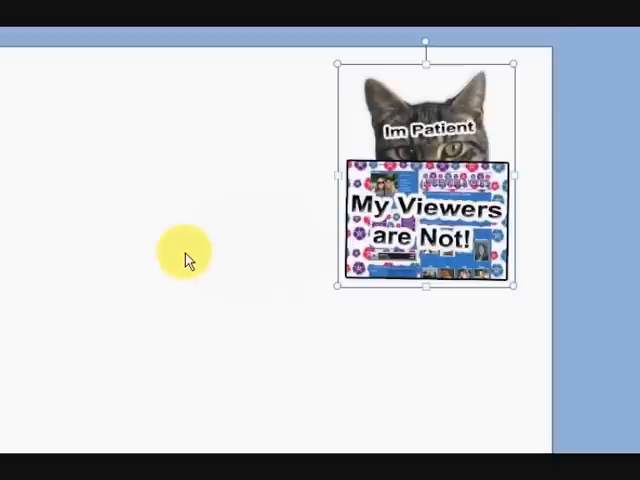
mouse_move(180, 277)
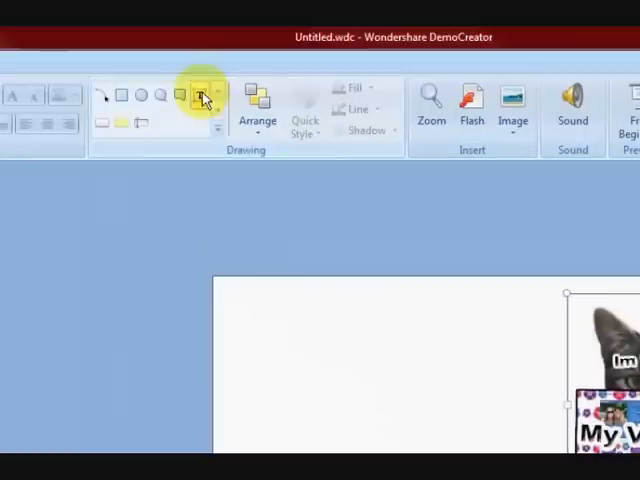
Draw a text box and type 'Hello how are you???' into it.
left_click(194, 96)
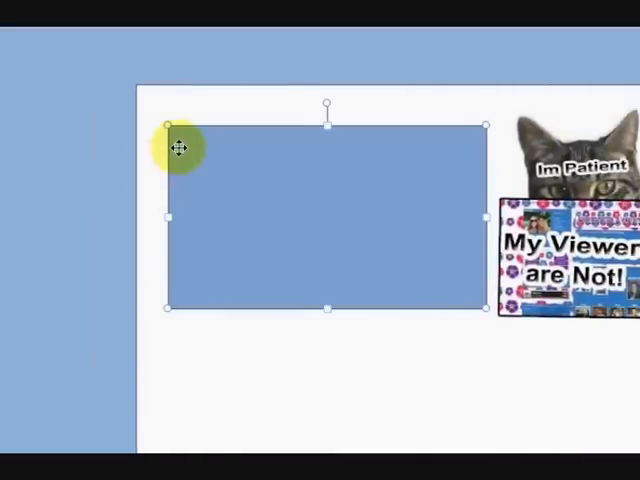
type("Hello")
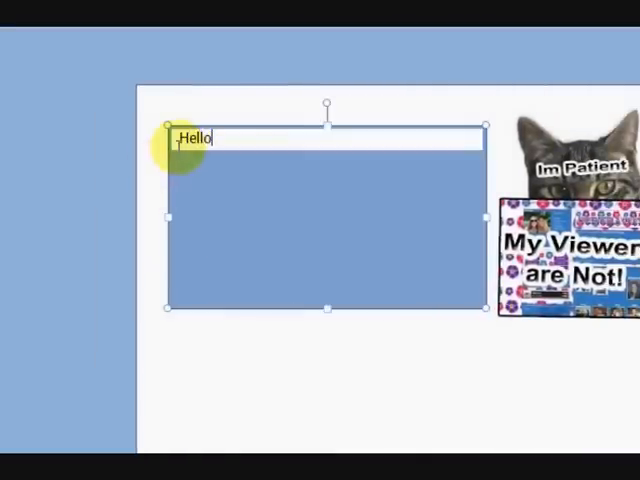
type("how are you")
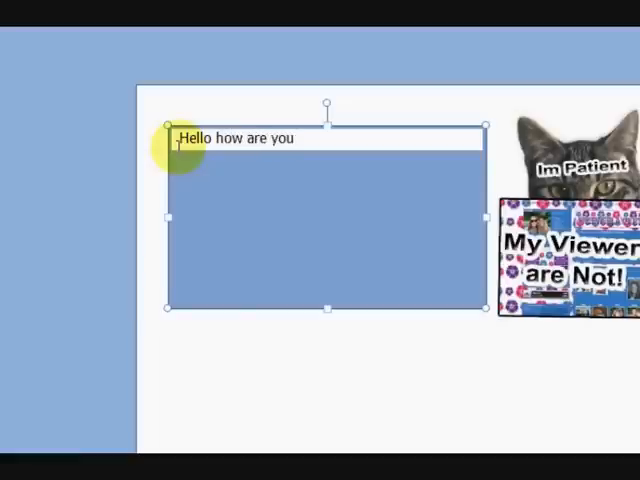
type("???")
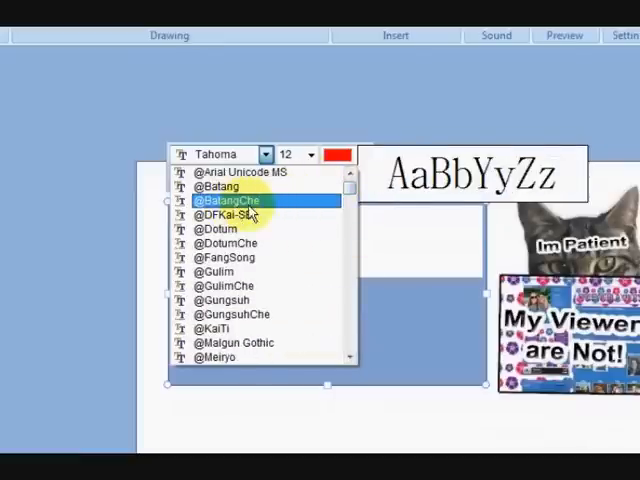
Set the text font to Aharoni and apply the black-background Quick Style.
scroll("down", 3)
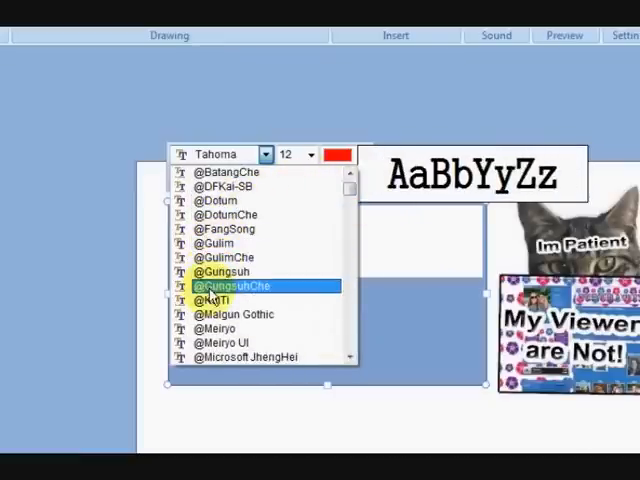
left_click(215, 328)
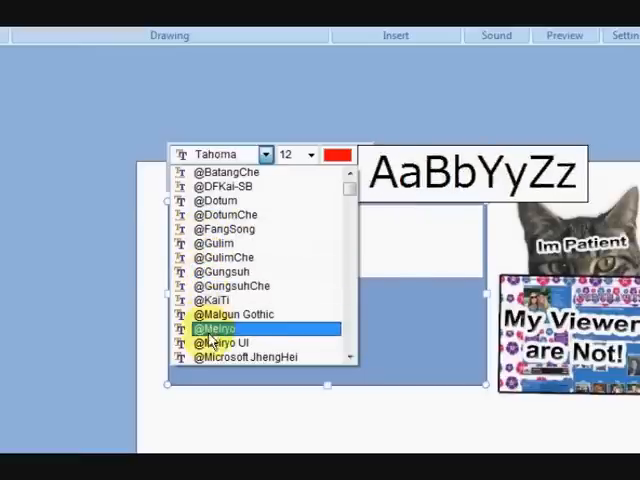
scroll("down", 3)
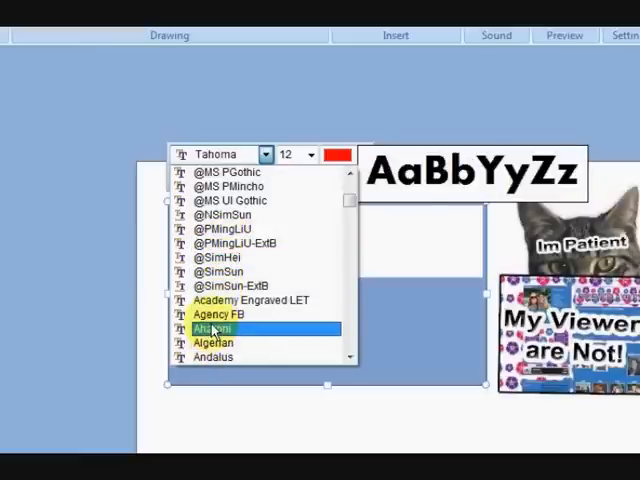
left_click(213, 328)
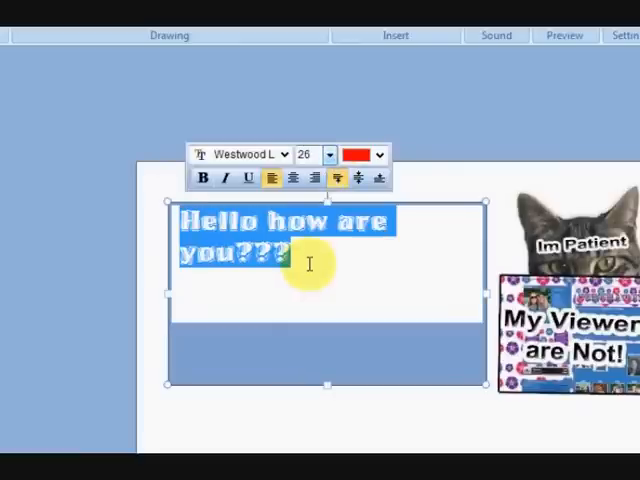
left_click(152, 107)
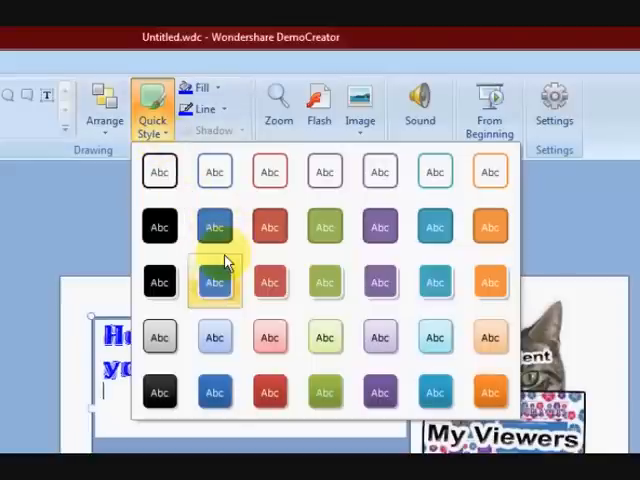
left_click(214, 281)
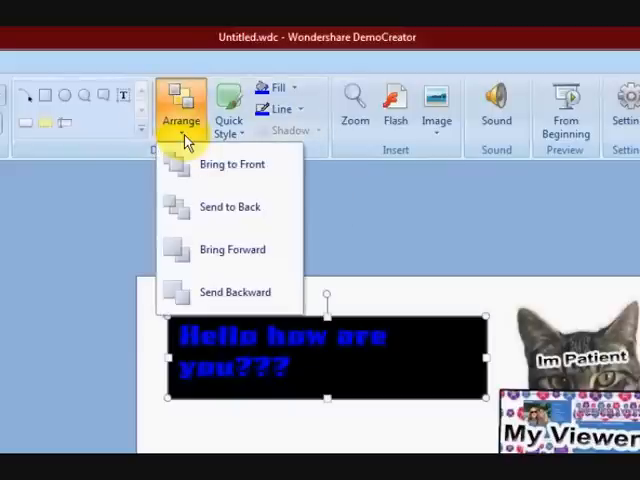
mouse_move(222, 164)
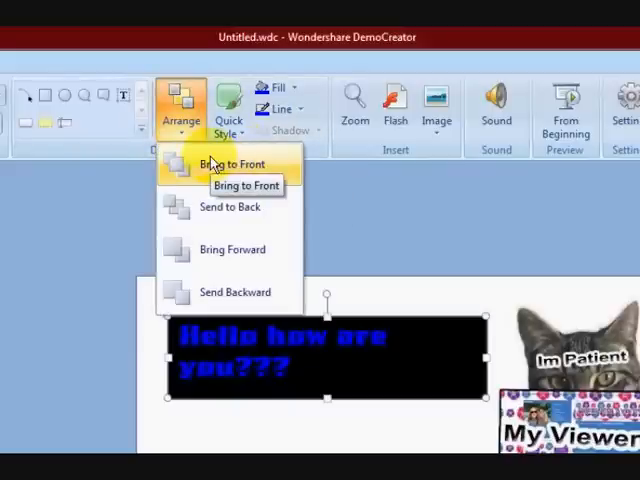
mouse_move(230, 207)
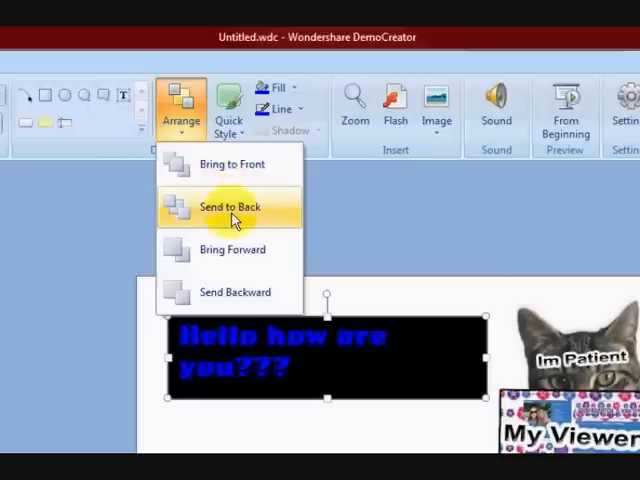
mouse_move(247, 164)
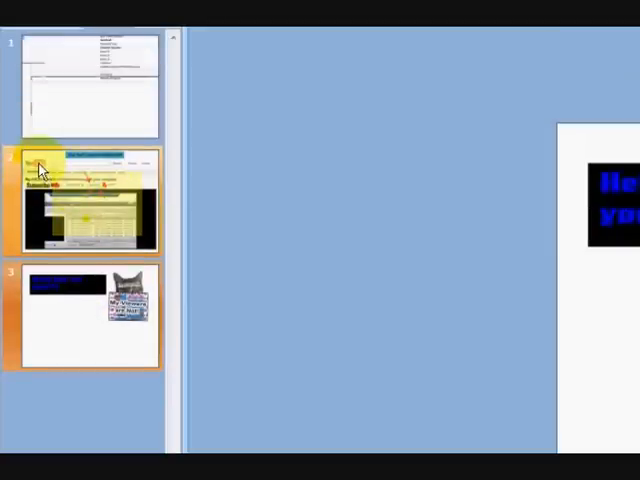
Select slide 2 in the Thumbnails panel to view the YouTube screenshot.
left_click(85, 200)
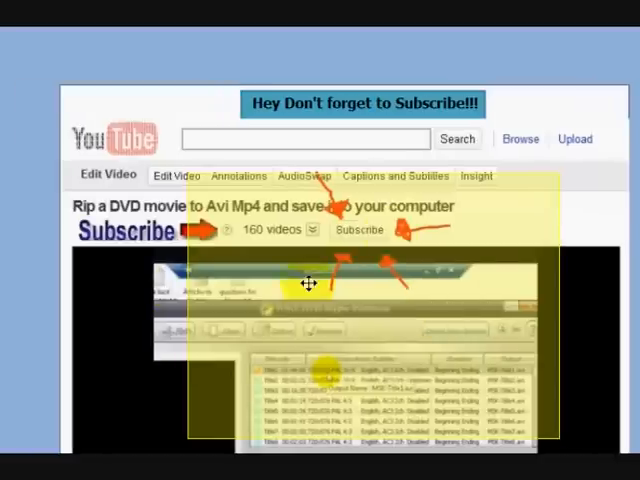
scroll("down", 3)
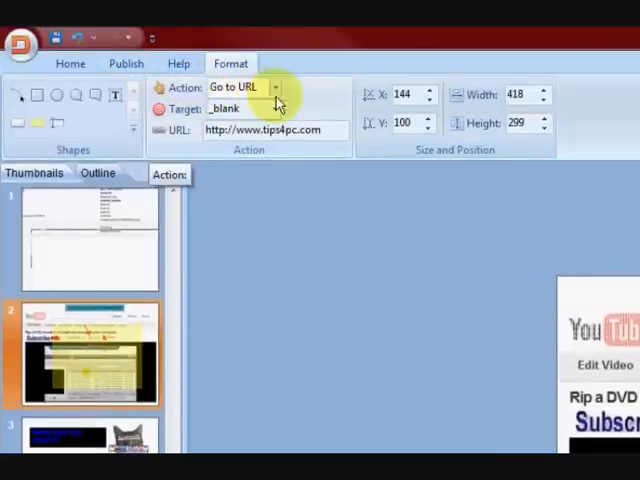
left_click(275, 87)
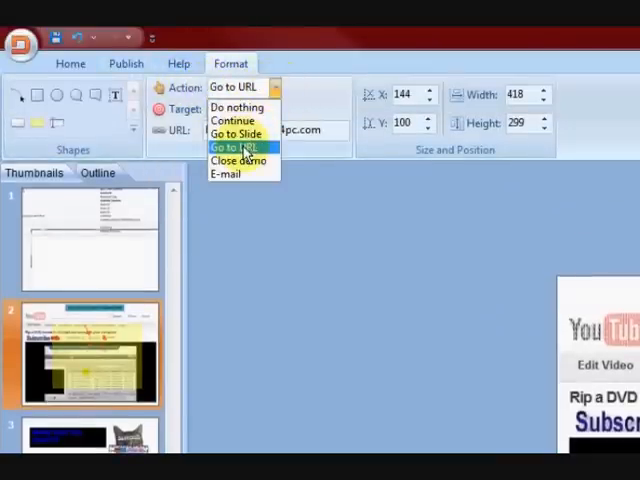
left_click(238, 147)
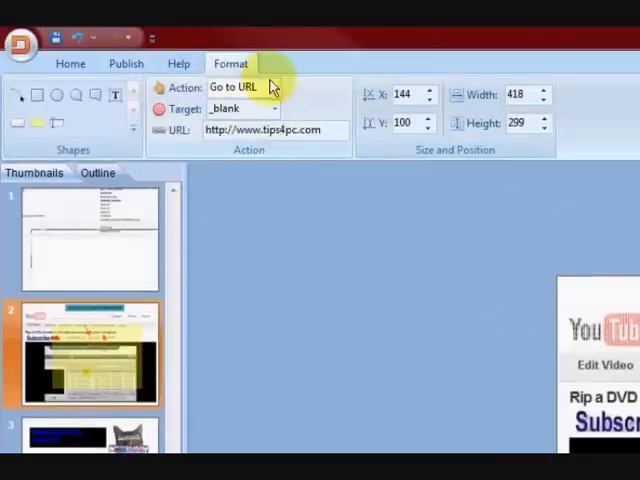
left_click(271, 88)
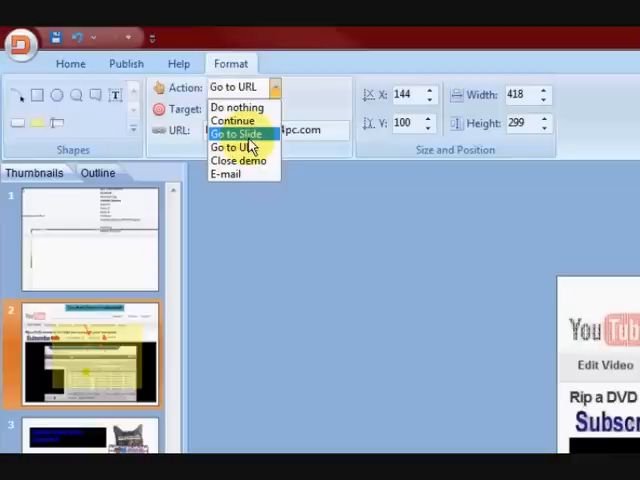
mouse_move(248, 143)
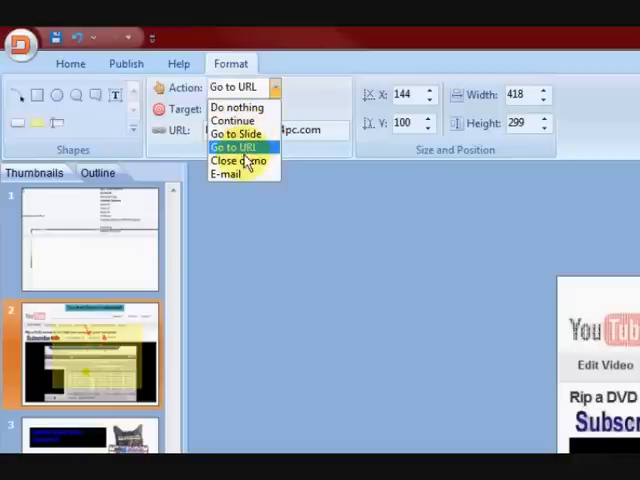
left_click(237, 147)
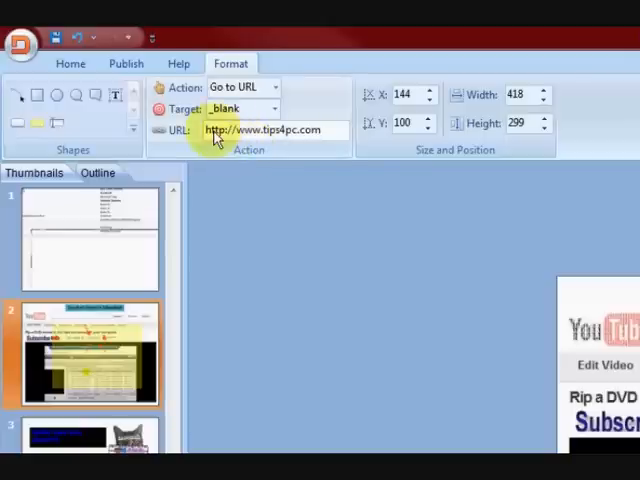
mouse_move(325, 140)
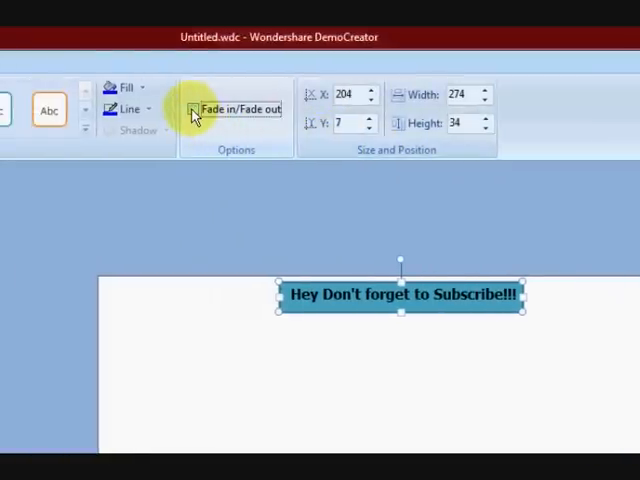
Tick Fade in/Fade out for the 'Hey Don't forget to Subscribe!!!' caption.
left_click(194, 109)
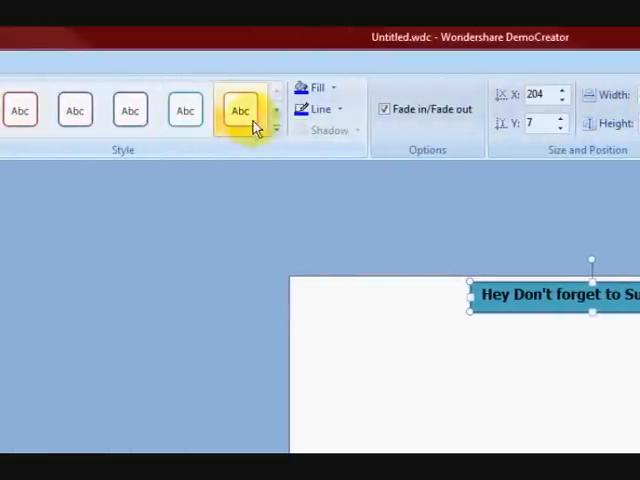
left_click(275, 90)
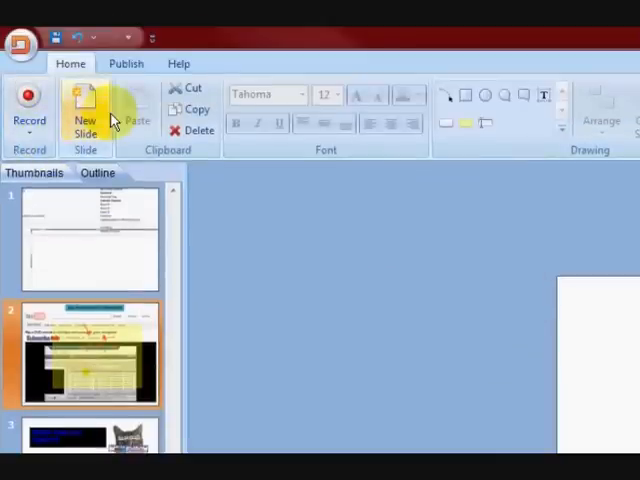
left_click(126, 63)
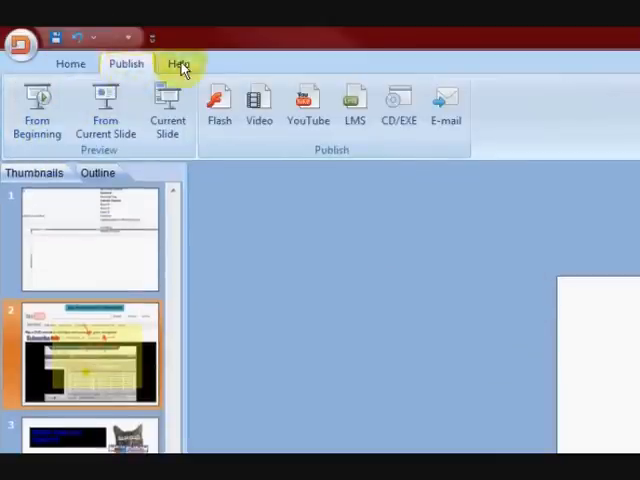
left_click(70, 63)
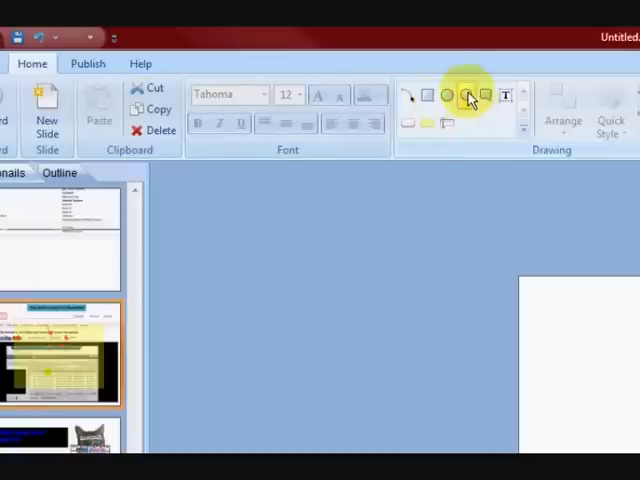
left_click(467, 95)
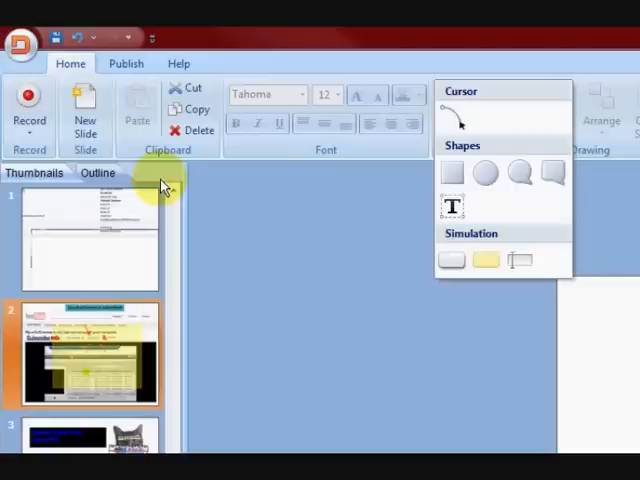
mouse_move(255, 300)
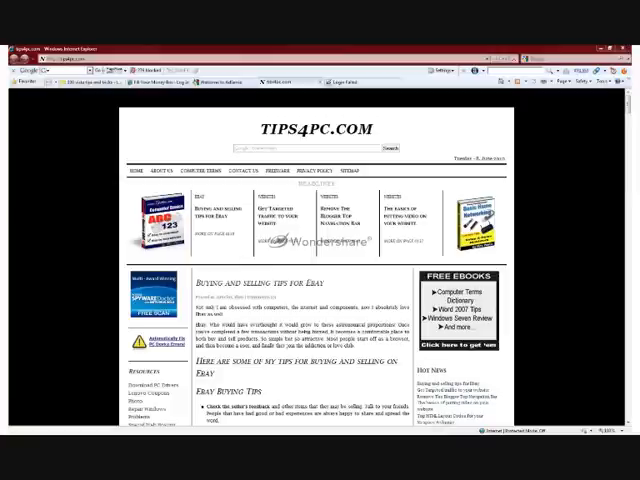
mouse_move(561, 336)
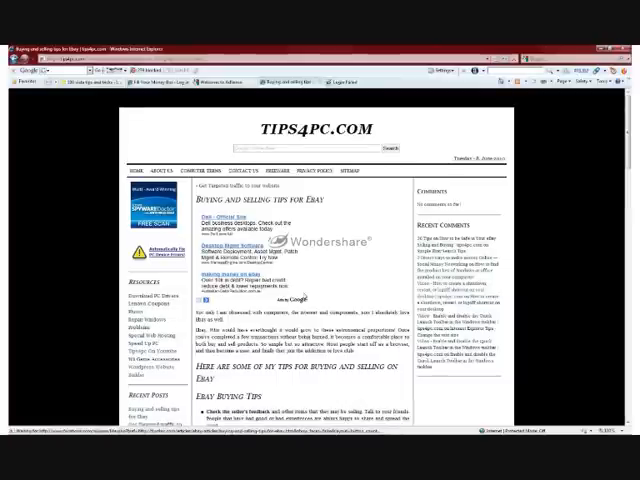
Scroll the 'Buying and selling tips for Ebay' article down to its buying tips.
scroll("down", 3)
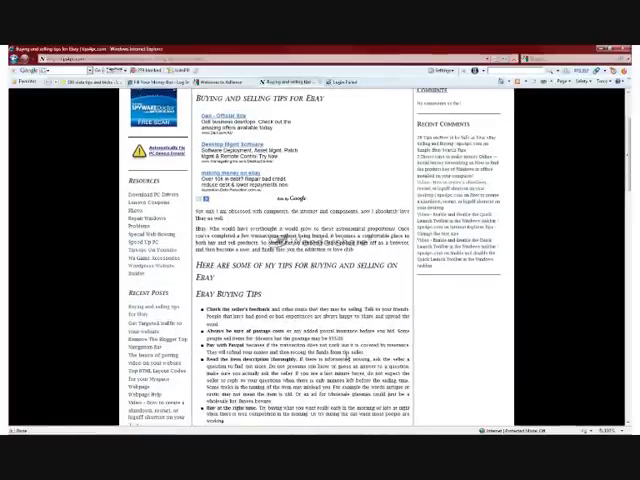